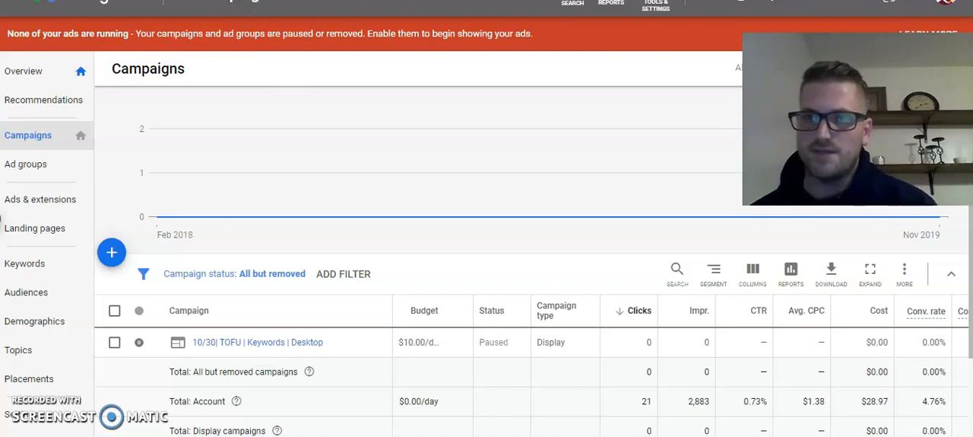
Step: Bring up the account's Tools & Settings overview from the top toolbar
click(655, 6)
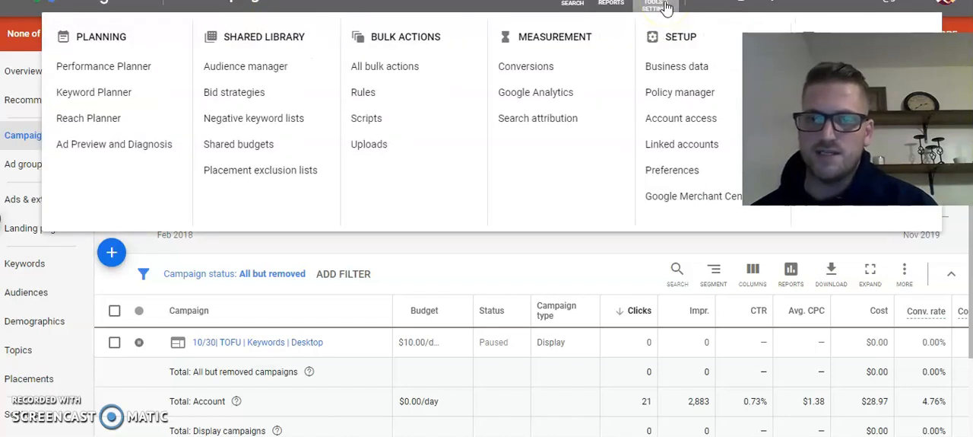
mouse_move(682, 143)
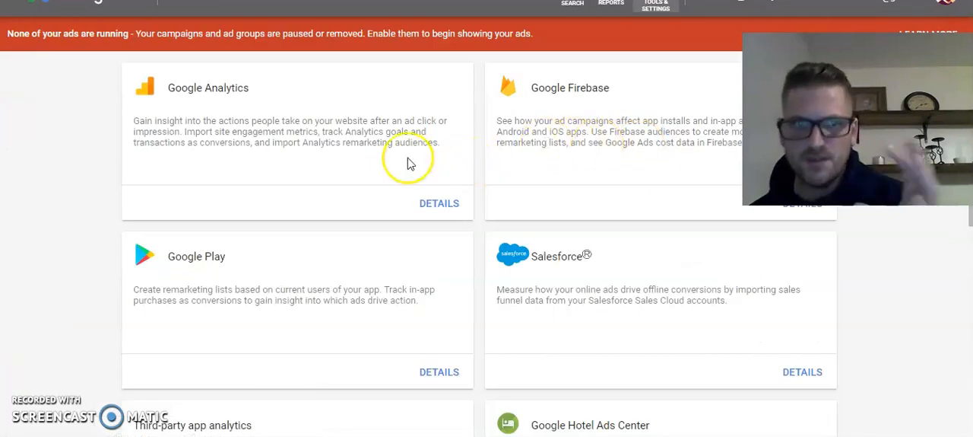
mouse_move(197, 129)
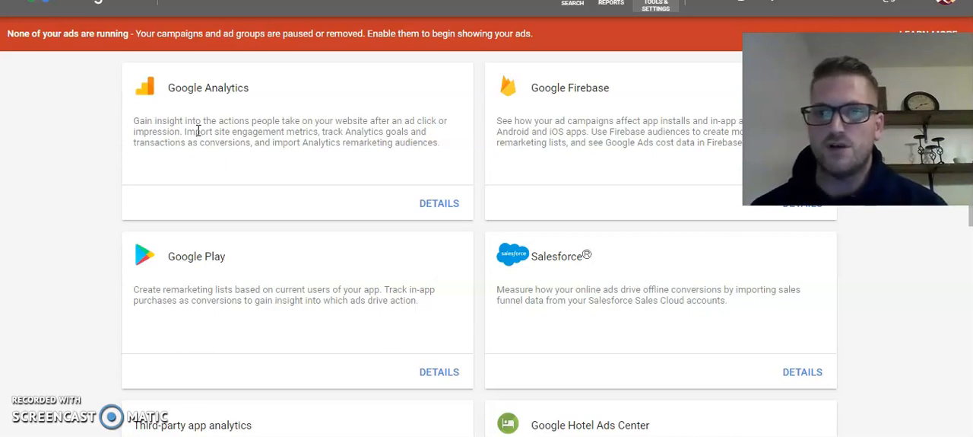
mouse_move(362, 38)
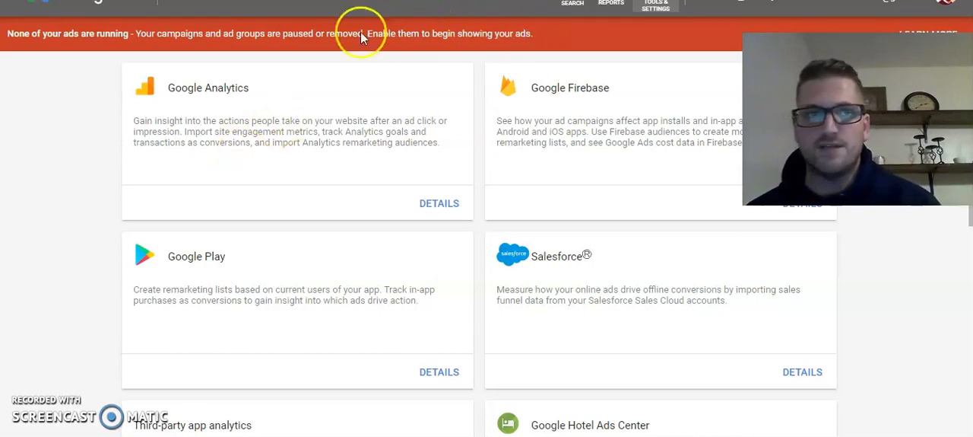
mouse_move(362, 35)
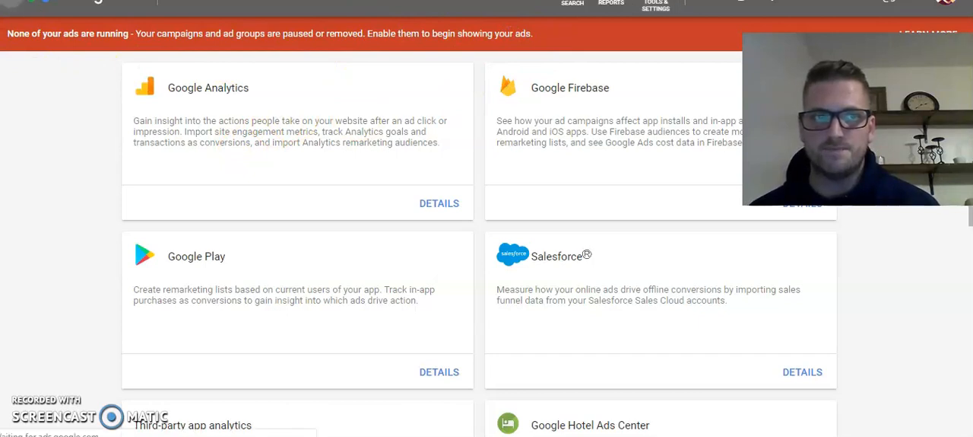
Step: In account-wide settings, turn auto-tagging of click-through URLs off (No) and save
click(28, 134)
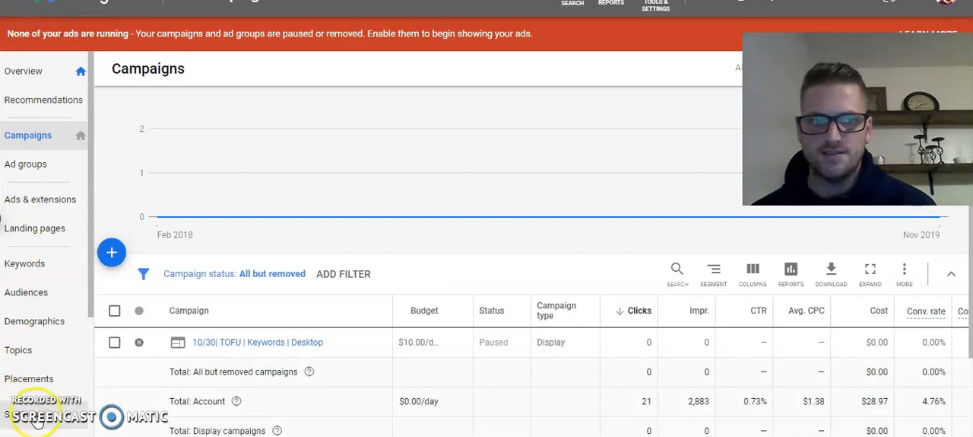
click(155, 67)
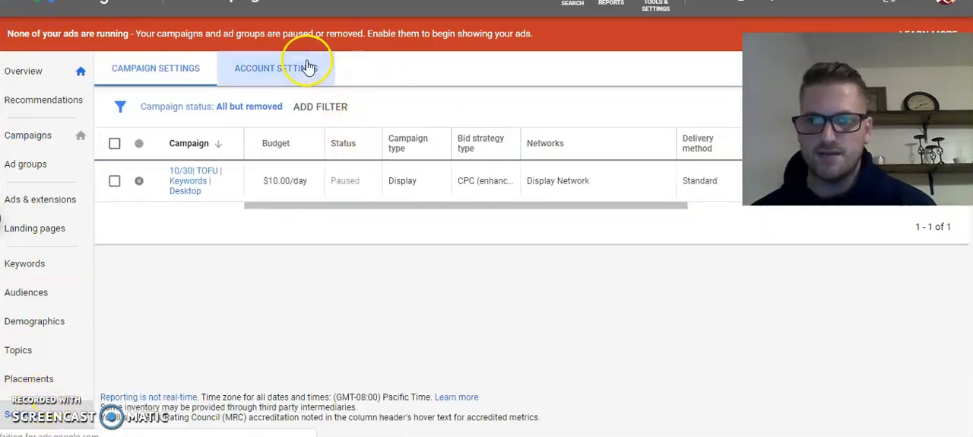
click(276, 66)
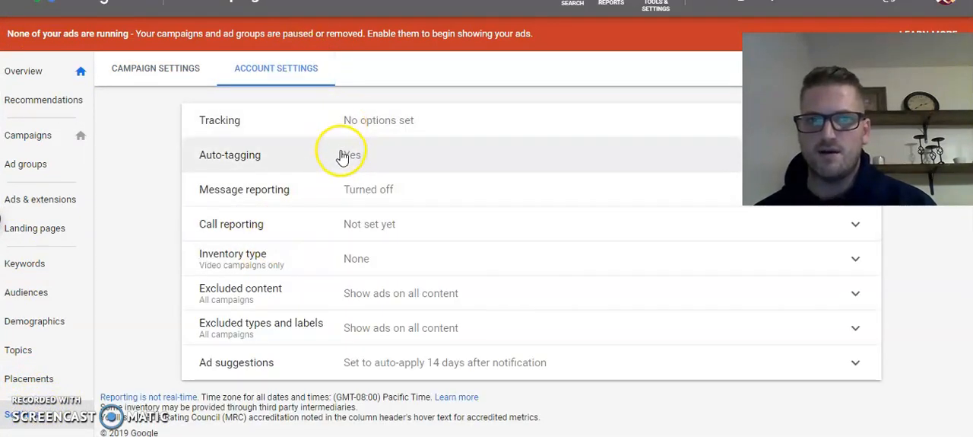
click(342, 155)
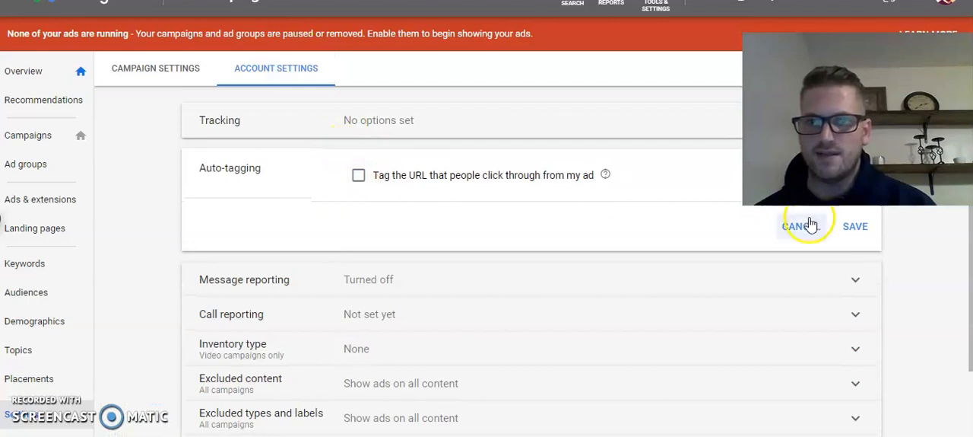
click(794, 226)
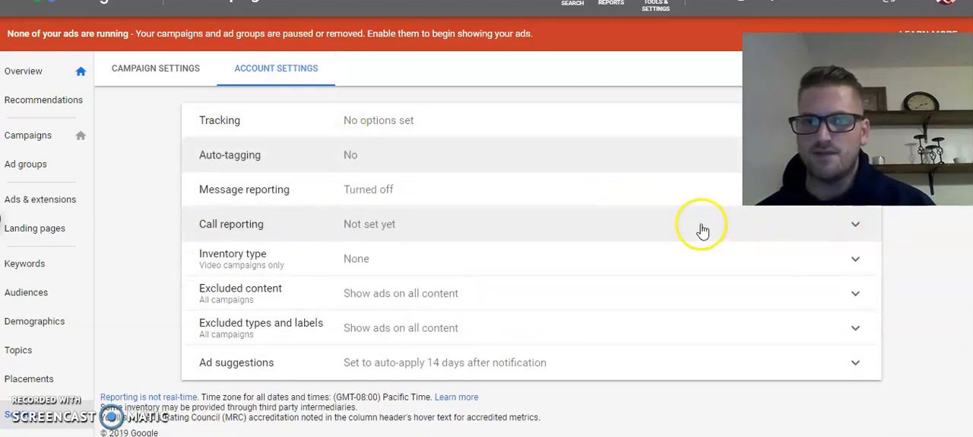
mouse_move(155, 146)
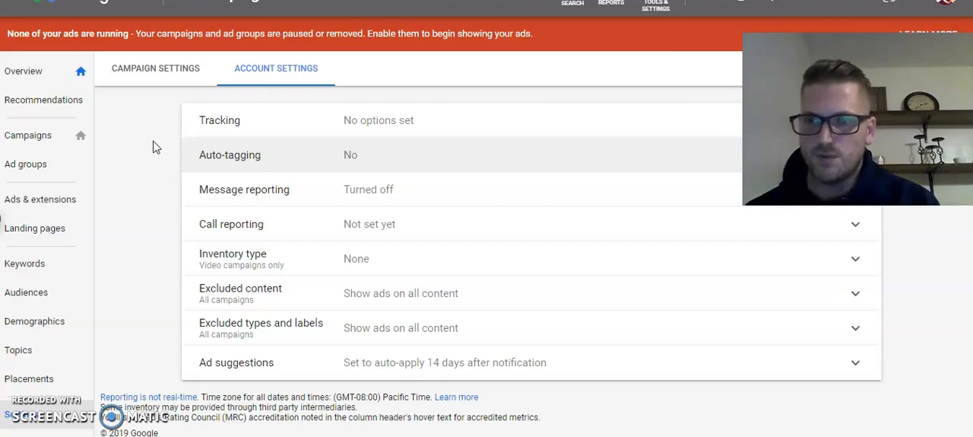
mouse_move(125, 126)
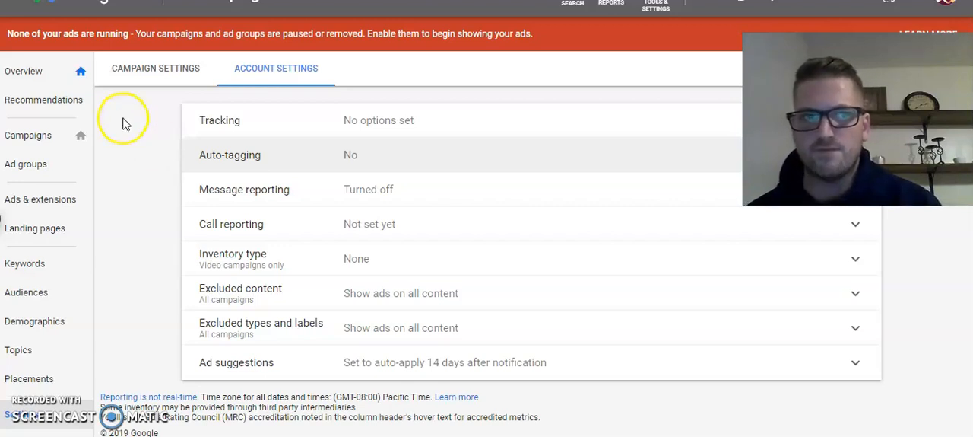